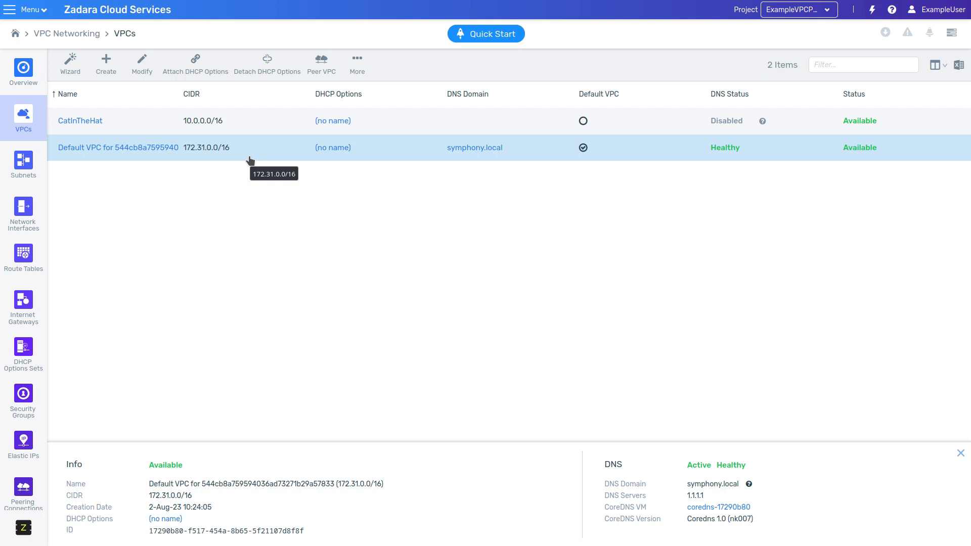
Start creating a new VPC from the VPCs page toolbar
click(105, 64)
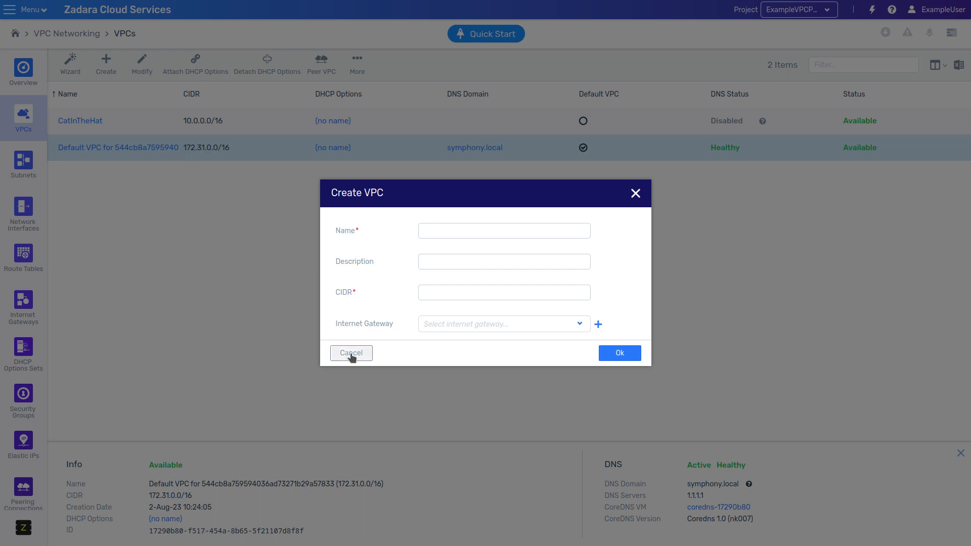
Discard the Create VPC form and choose 'VPC with Public and Private Subnets' in the wizard
click(351, 353)
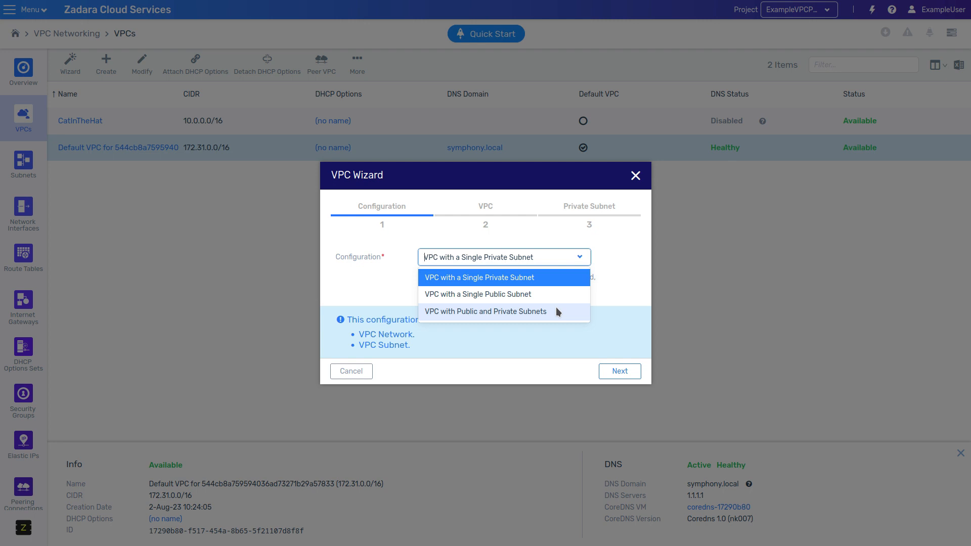
mouse_move(555, 312)
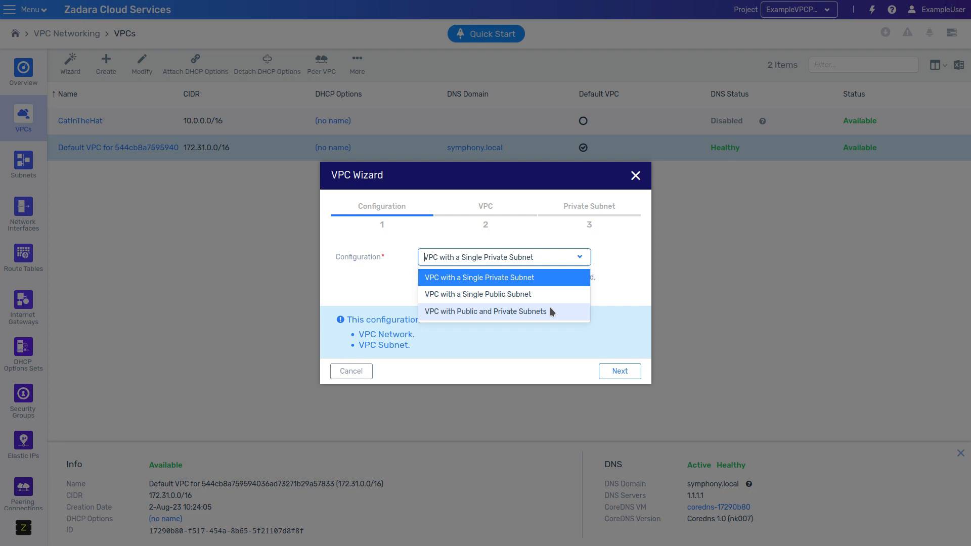
click(486, 312)
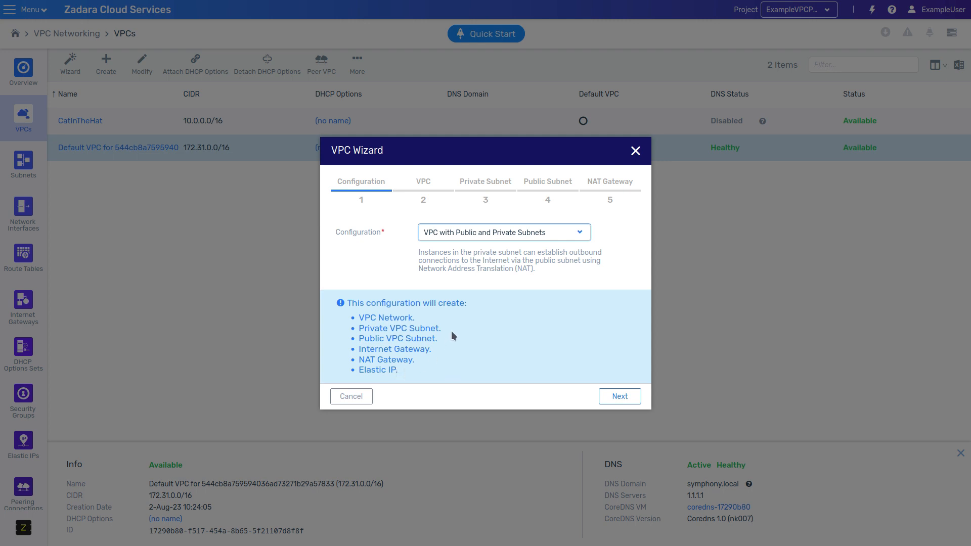
mouse_move(365, 328)
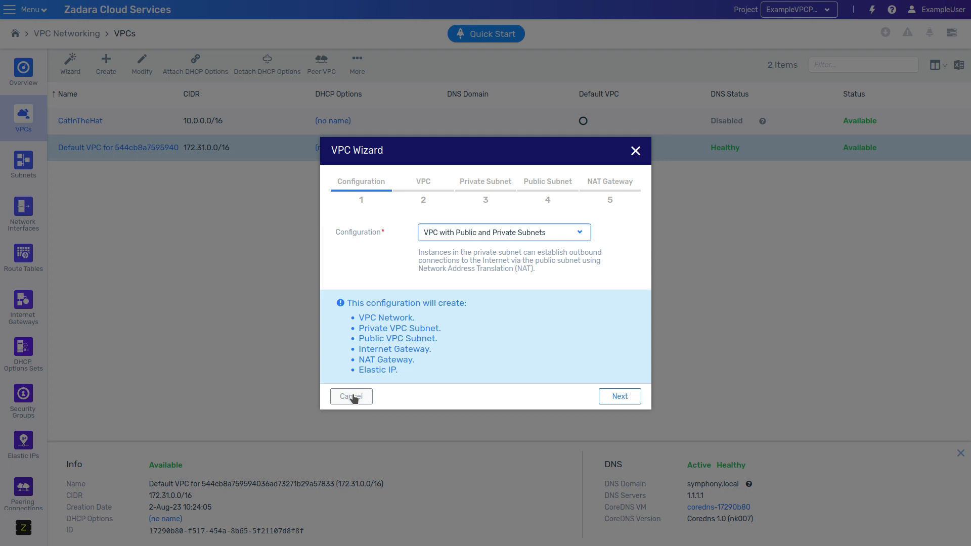
Leave the wizard and review the Default VPC's two subnets and four VMs
click(351, 397)
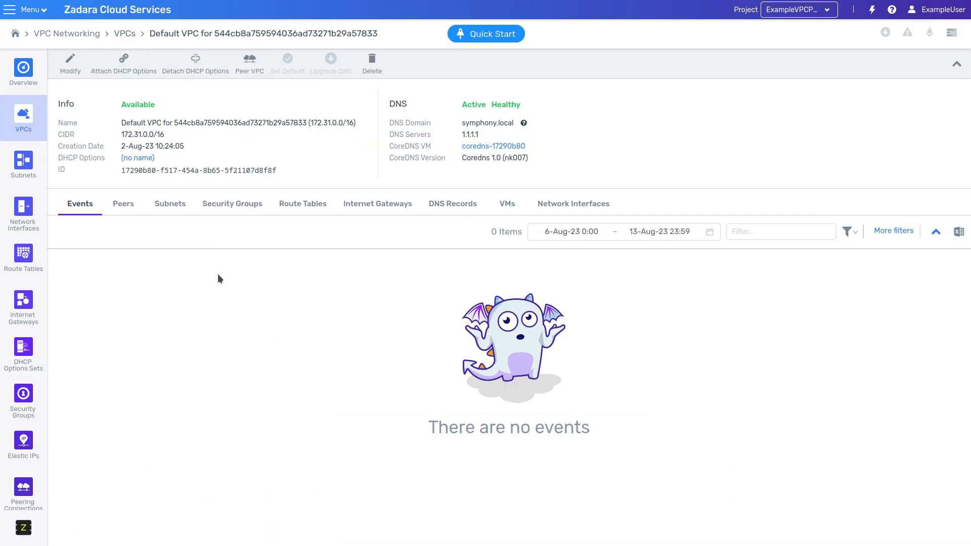
mouse_move(223, 279)
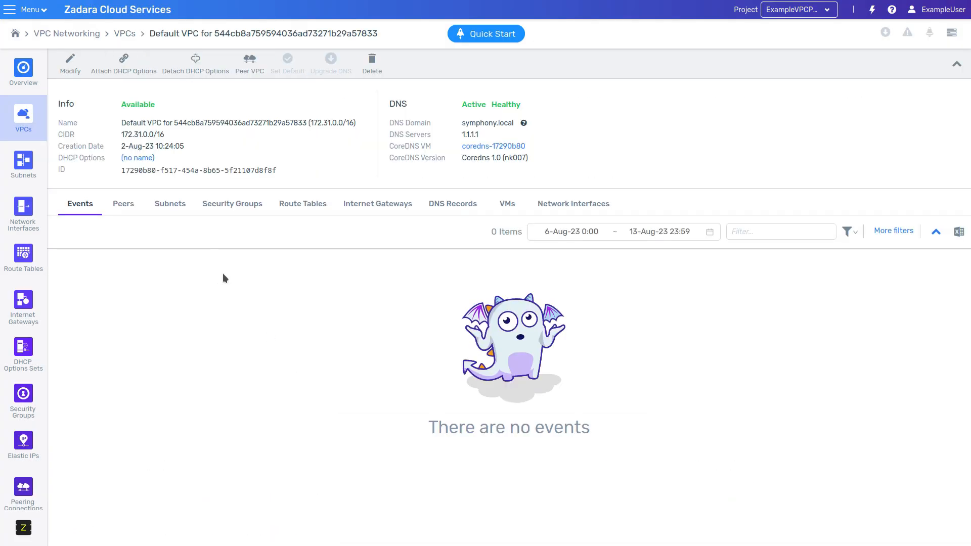
click(170, 204)
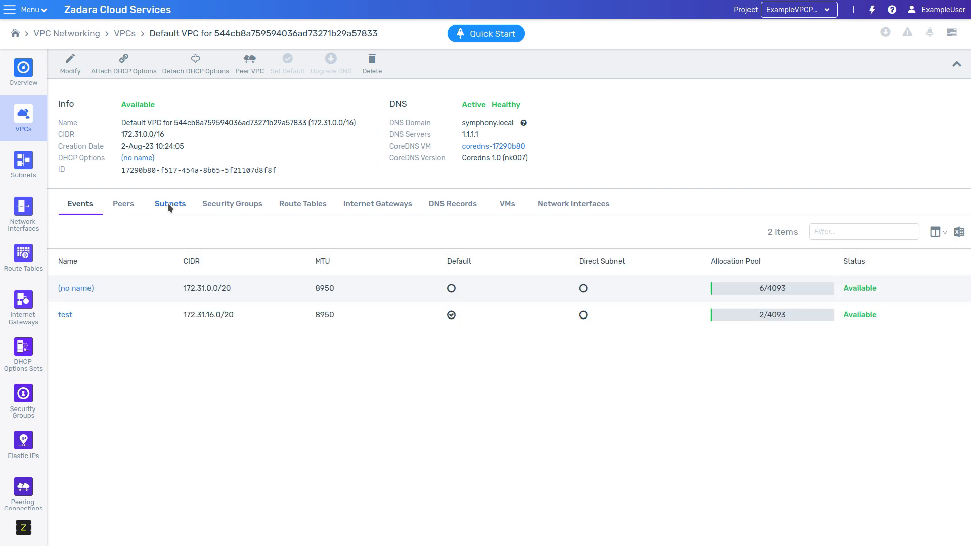
click(170, 203)
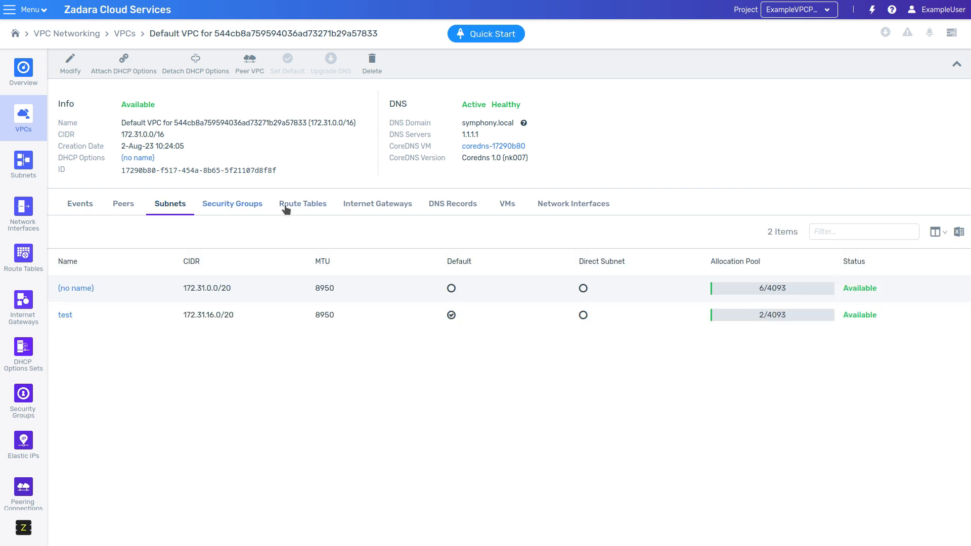
click(507, 203)
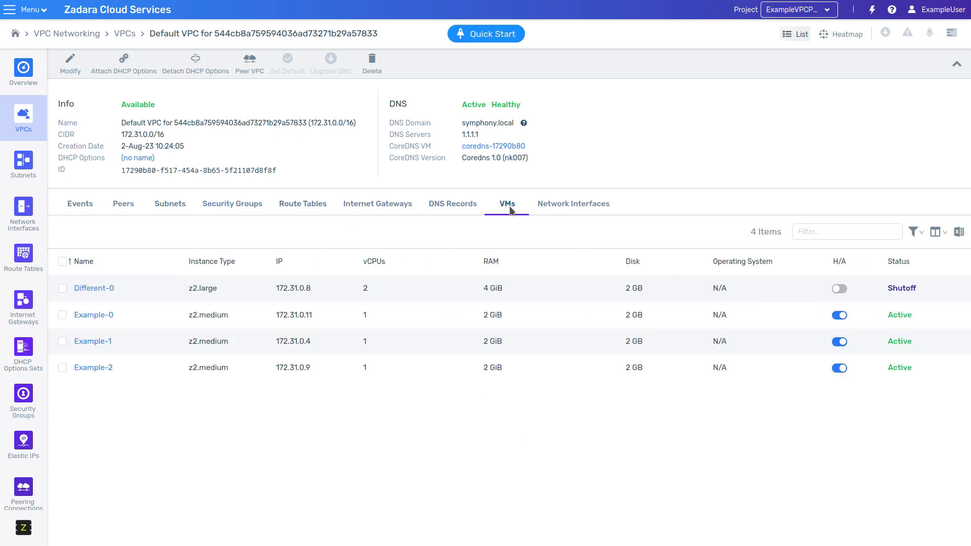
mouse_move(453, 315)
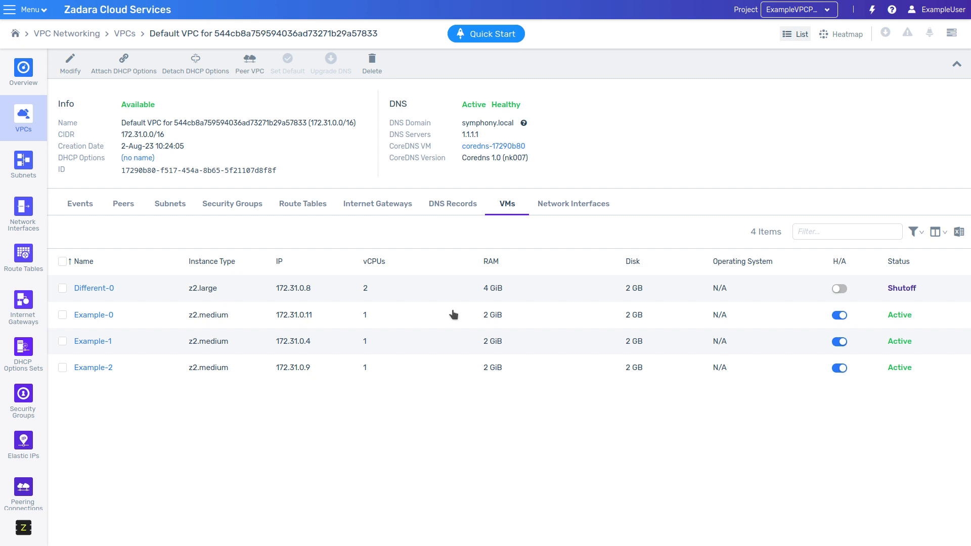
mouse_move(59, 44)
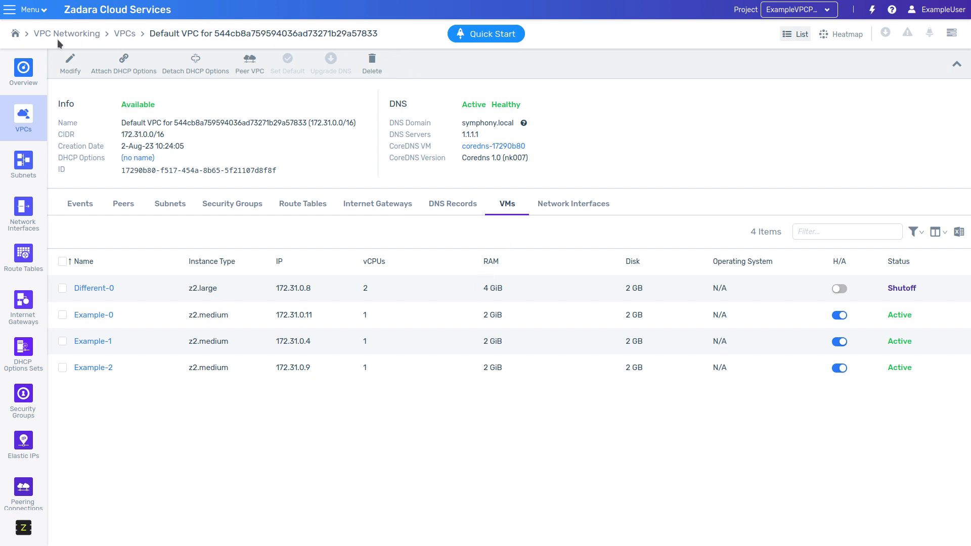
mouse_move(402, 84)
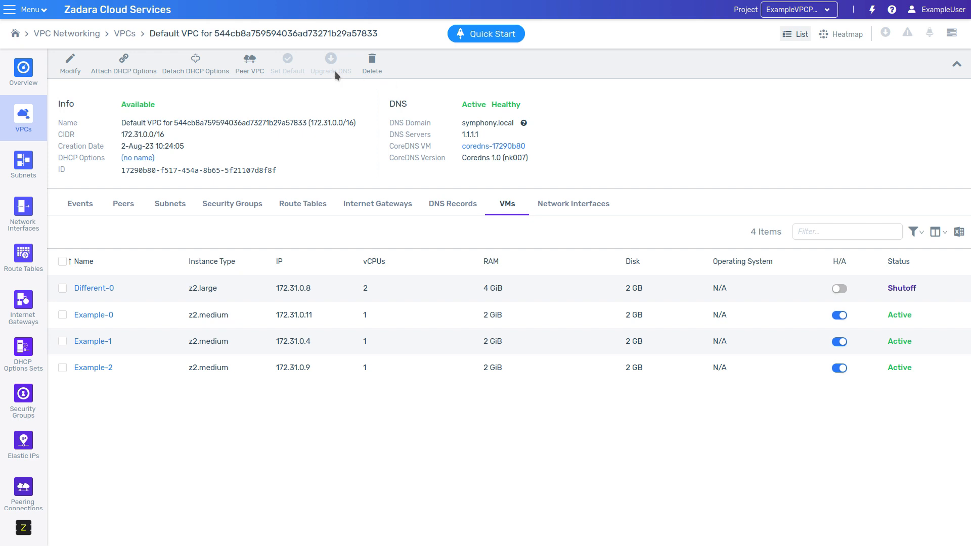
mouse_move(335, 75)
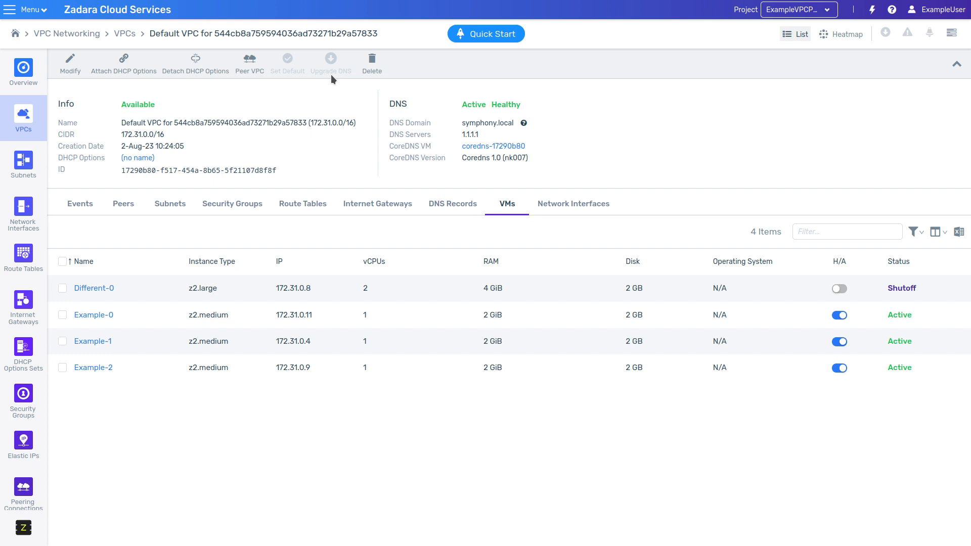
Show the DHCP option set used by the default VPC, domain symphony.local
click(23, 353)
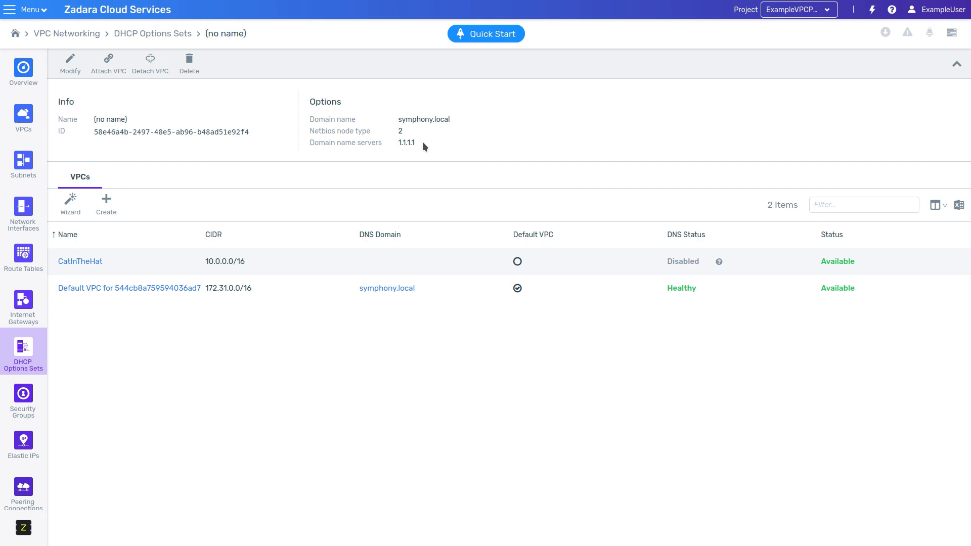
mouse_move(339, 165)
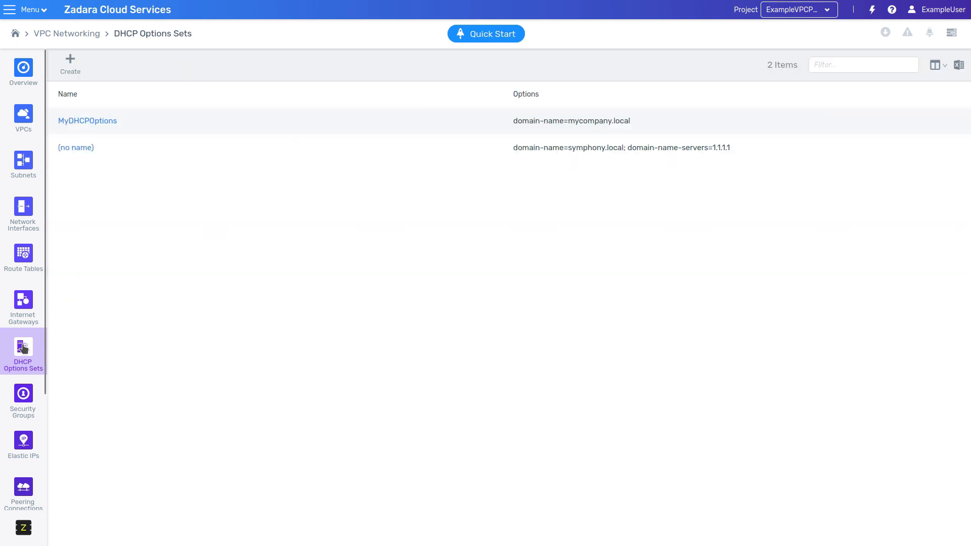
click(70, 61)
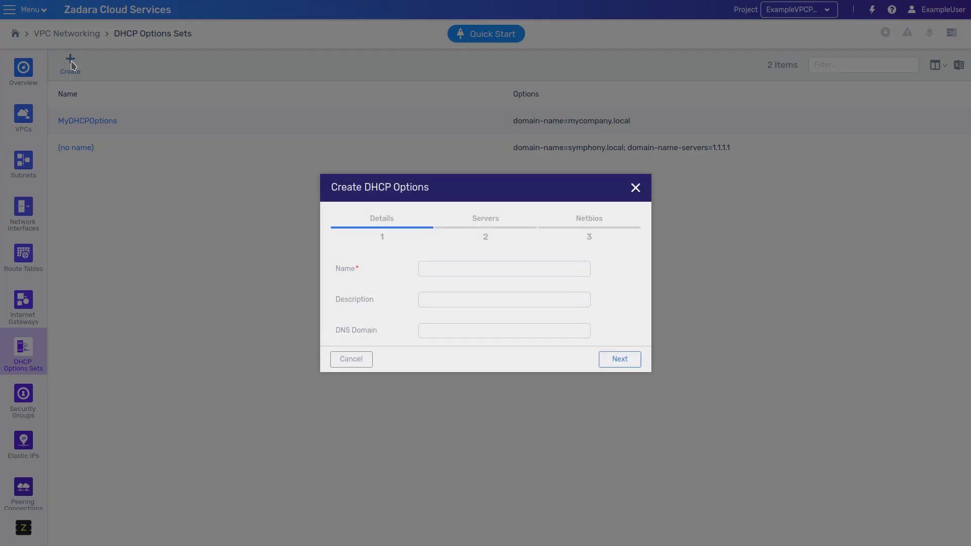
click(504, 268)
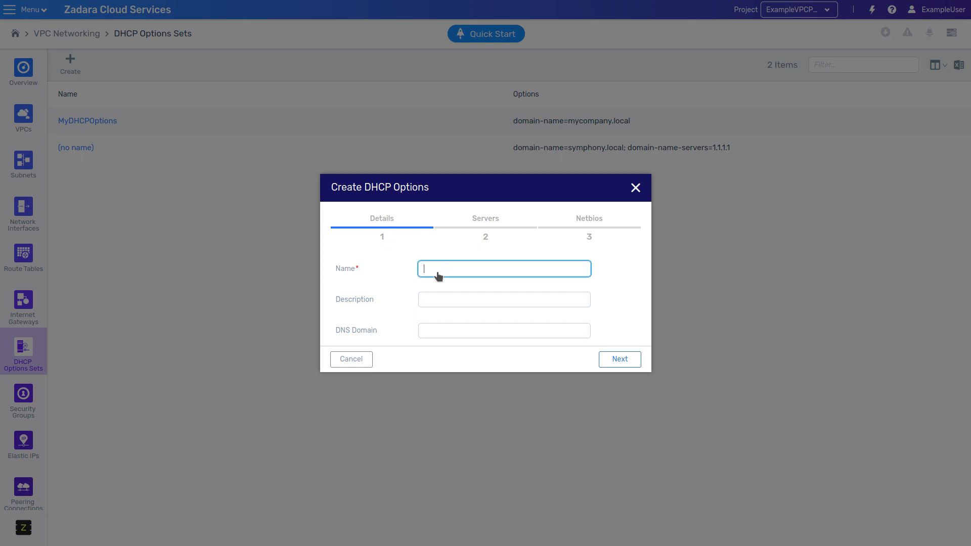
text(name)
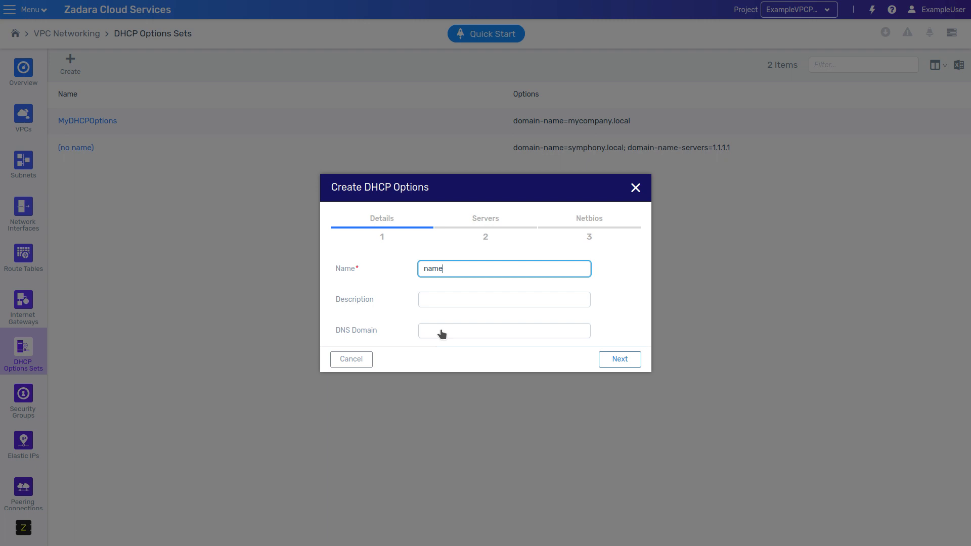
click(619, 359)
text(1.1.1.1)
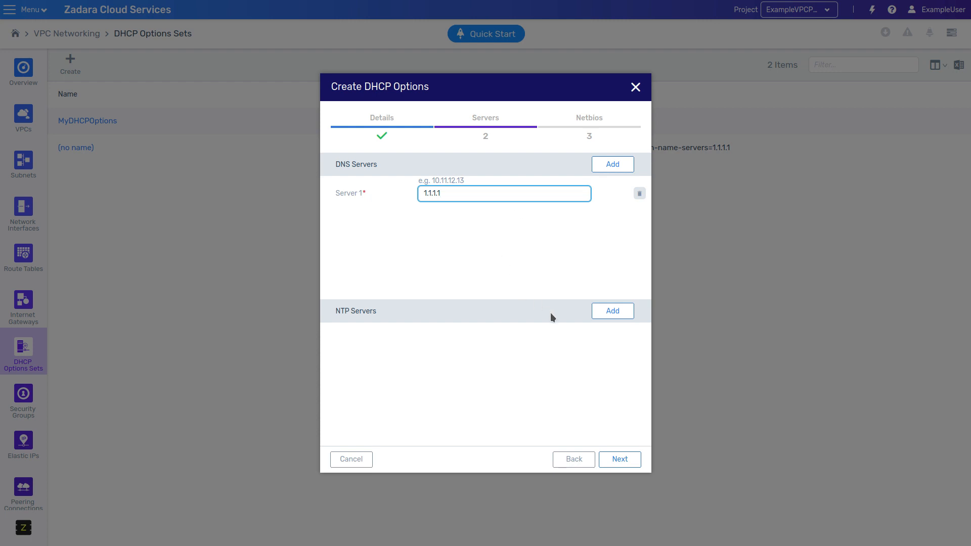
click(619, 459)
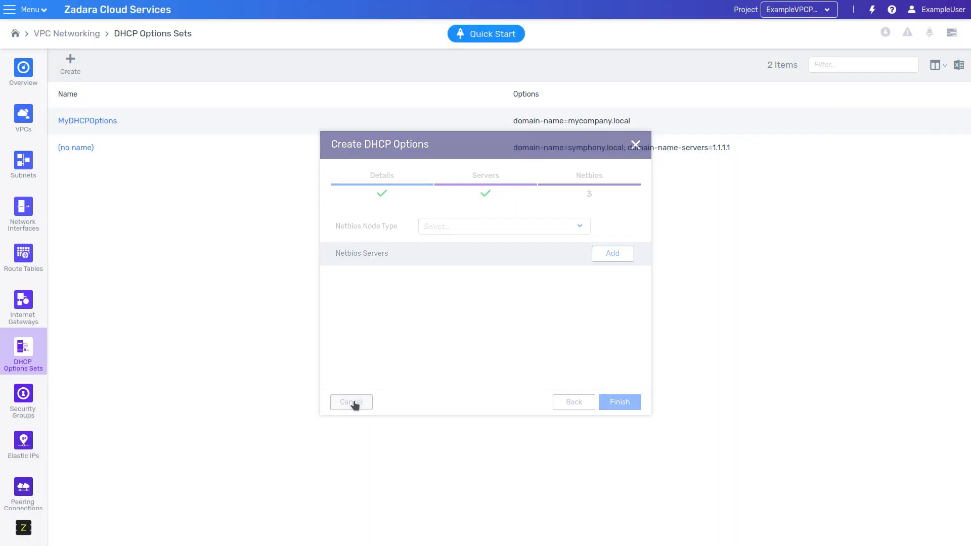
click(351, 402)
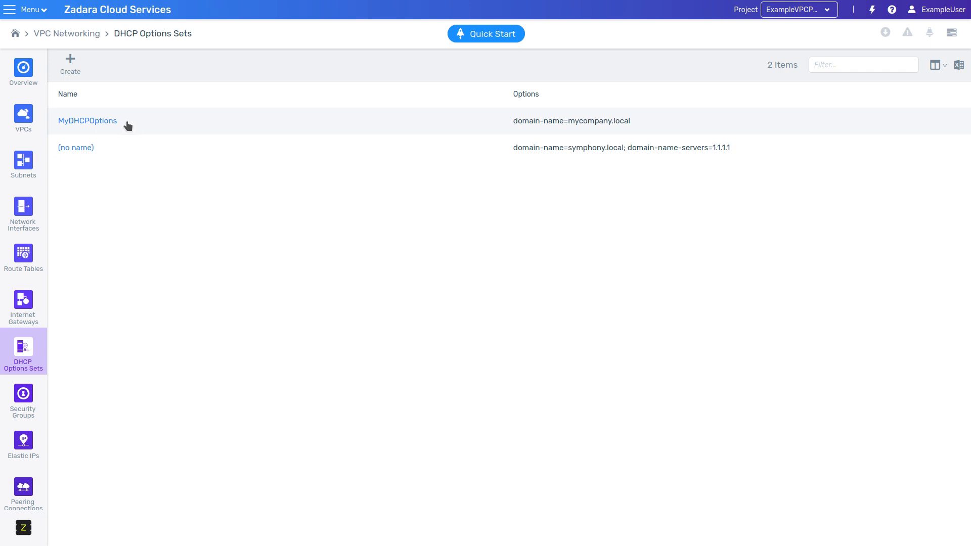
Attach MyDHCPOptions to the Default VPC, giving it DNS domain mycompany.local
click(23, 118)
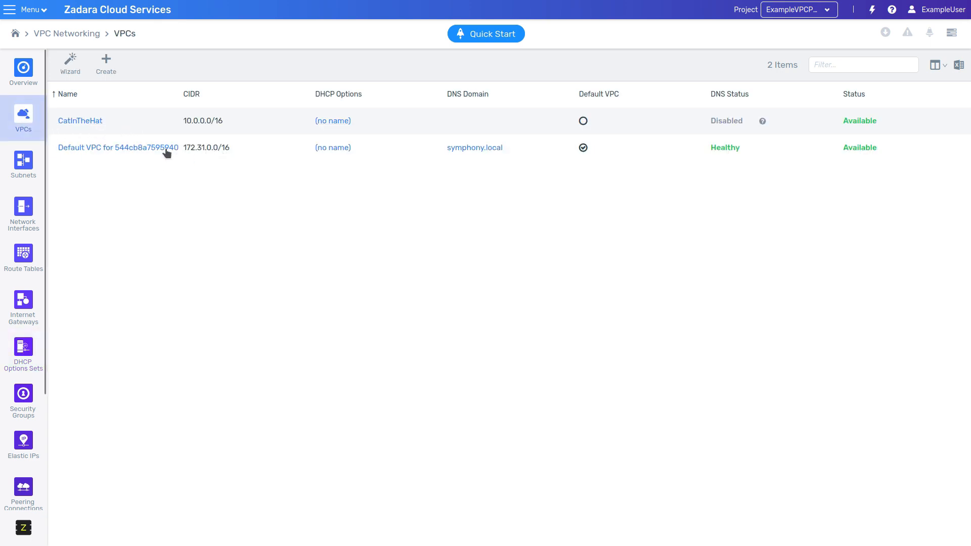
click(117, 148)
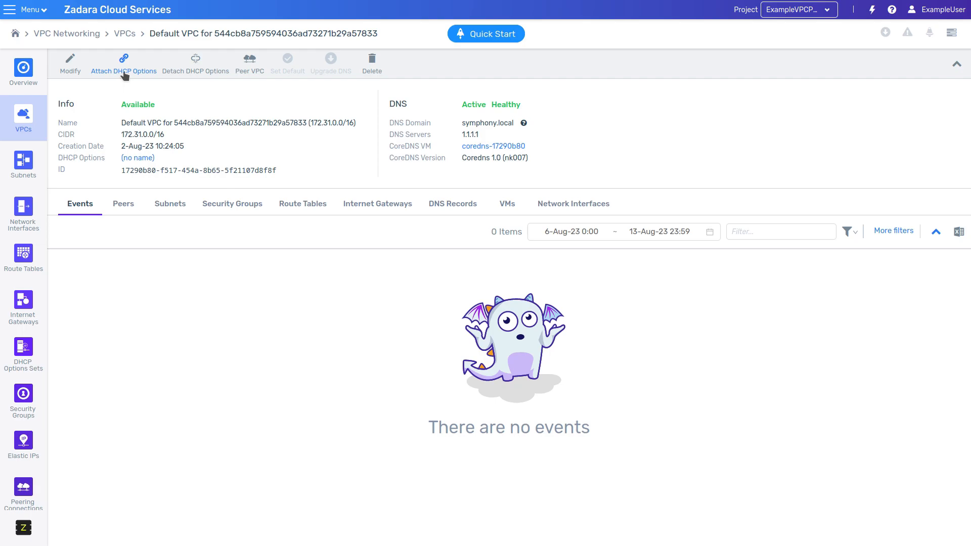
click(123, 59)
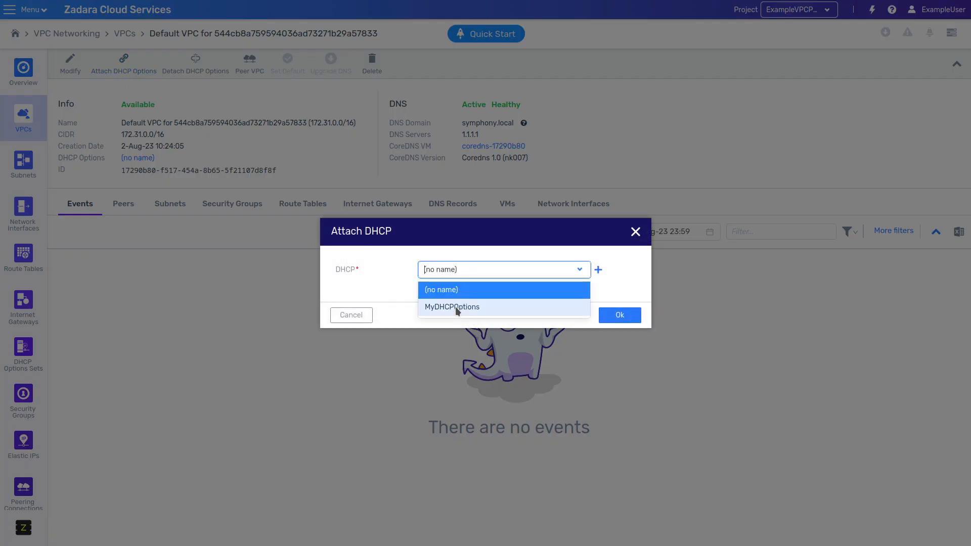
click(619, 314)
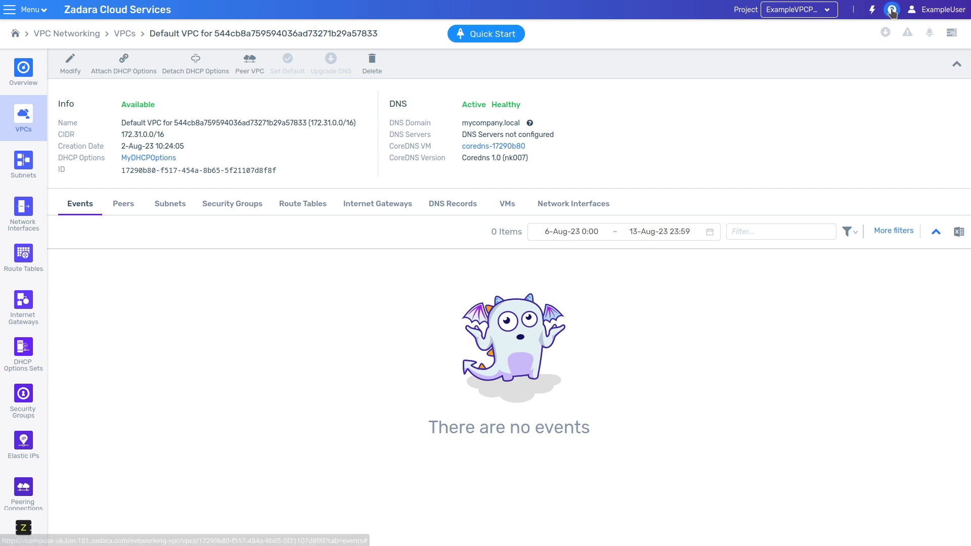
Show the help menu with Documentation, API Explorer, CLI Client and About
click(891, 9)
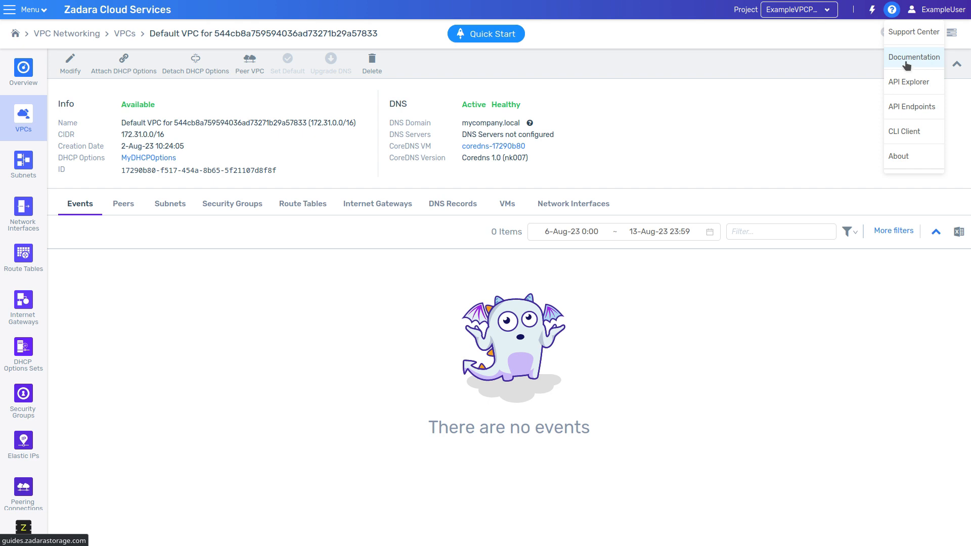
mouse_move(912, 32)
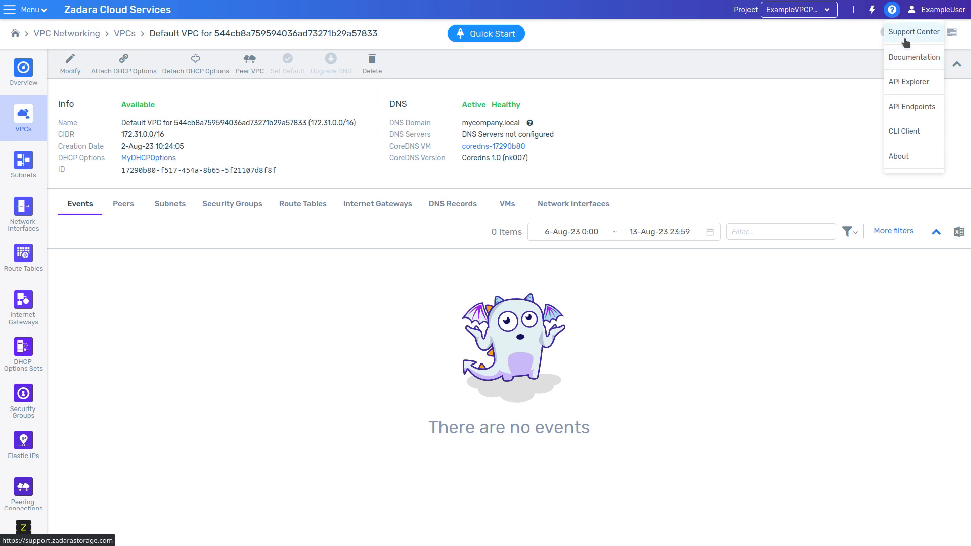